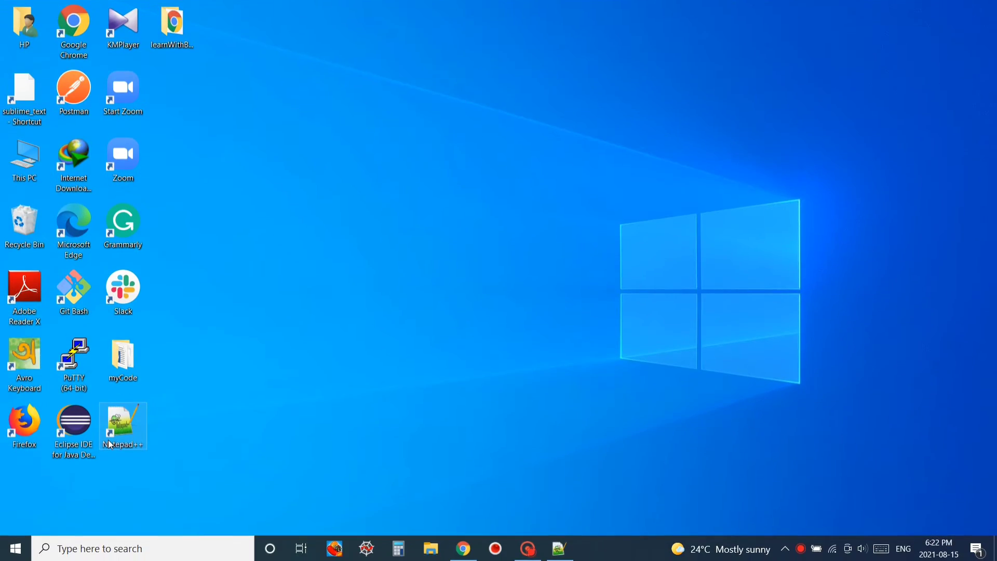
Launch Notepad++ from its desktop shortcut so index.html is showing.
{"action": "double_click", "coordinate": [123, 423]}
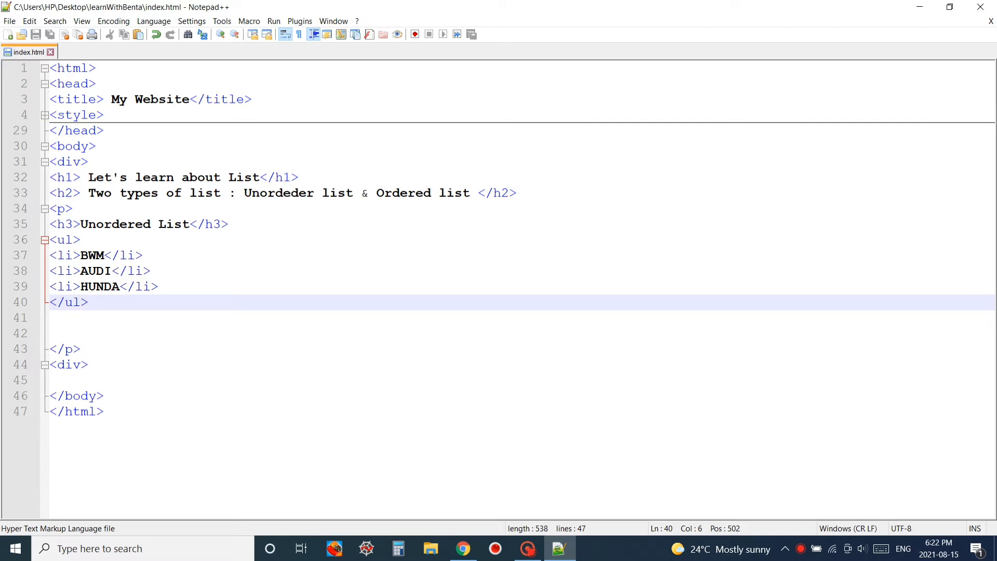
Add <h3>Ordered List</h3> on a new line after the </ul> of the car list.
{"action": "key", "text": "enter"}
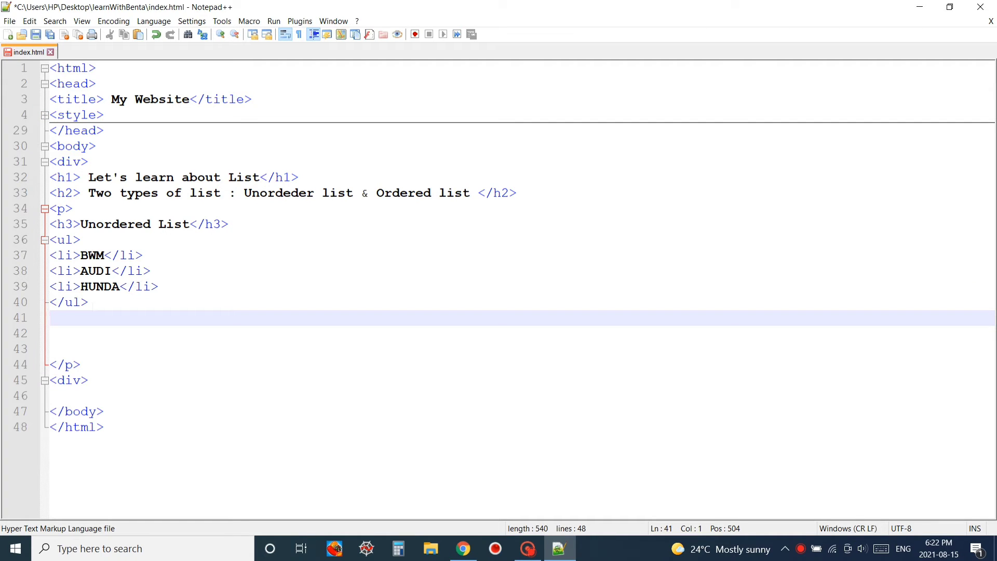
{"action": "type", "text": "<>"}
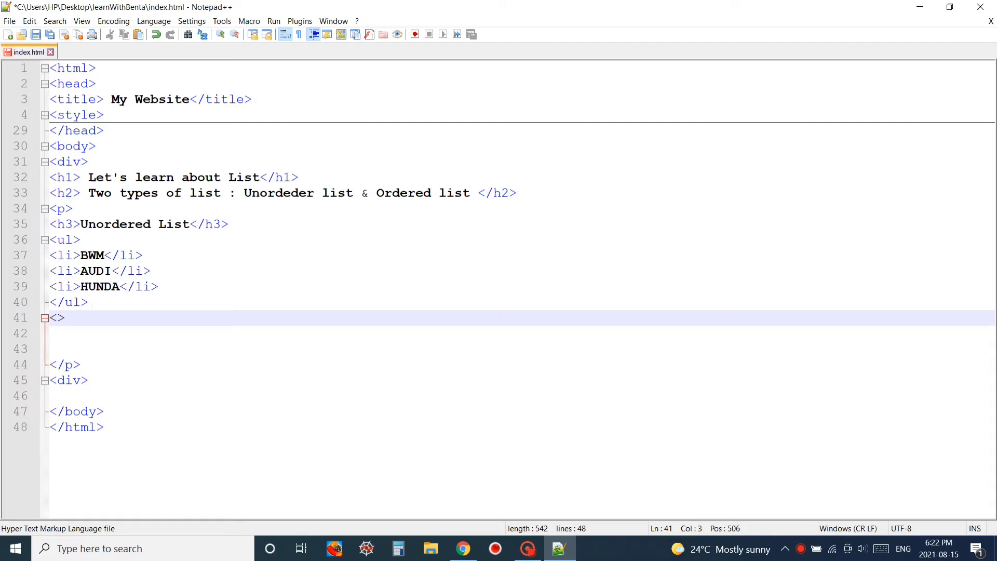
{"action": "key", "text": "Left"}
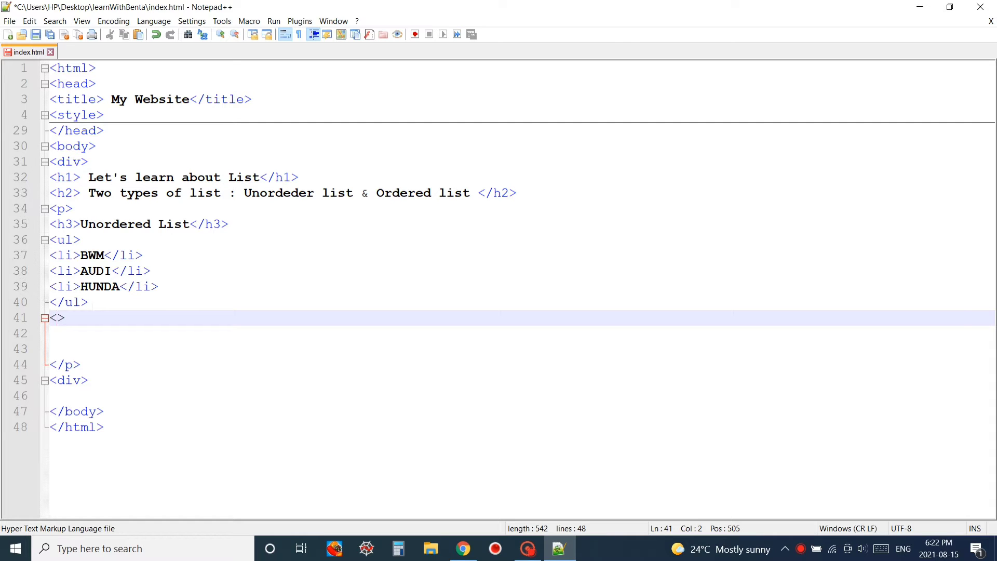
{"action": "type", "text": "h3>"}
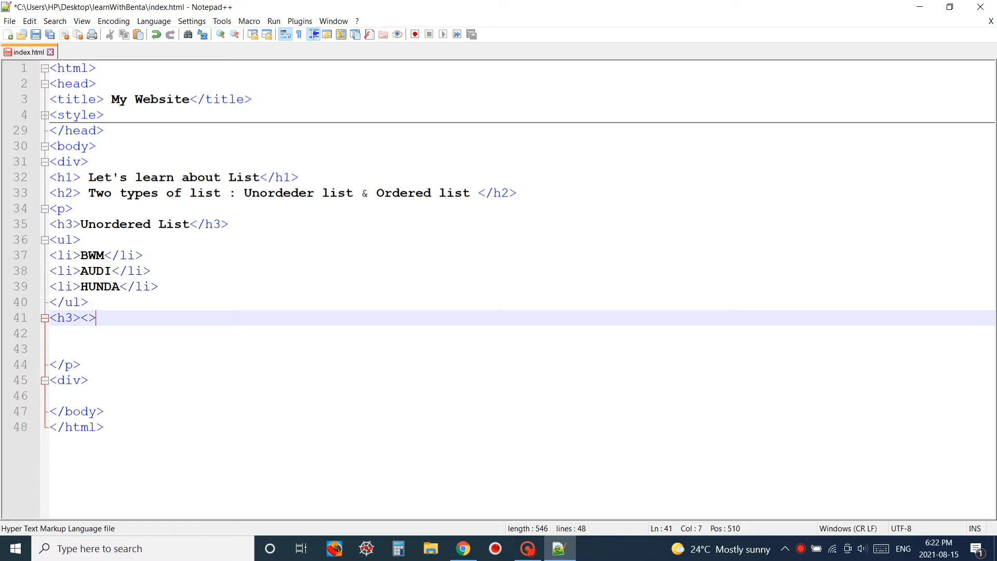
{"action": "type", "text": "/"}
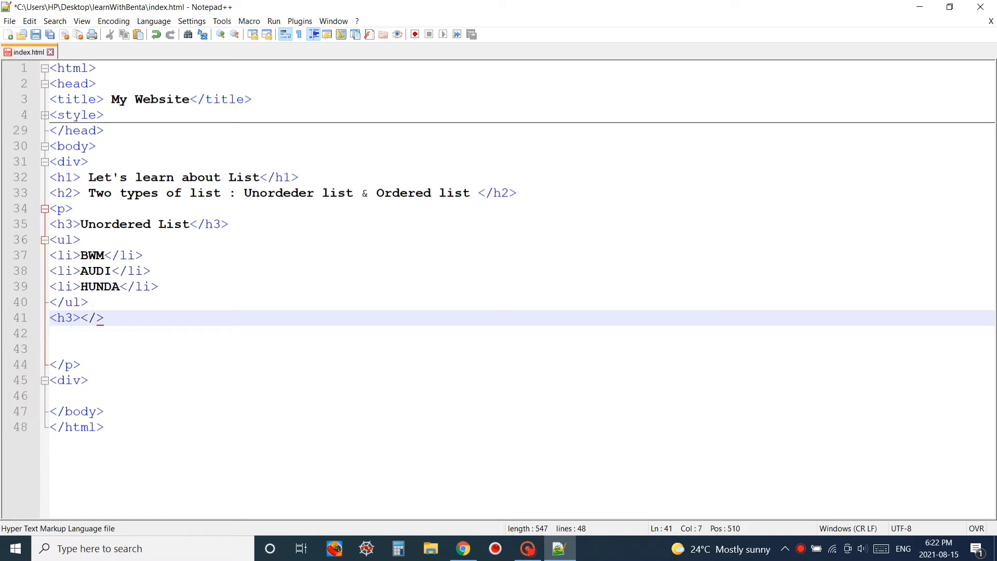
{"action": "type", "text": "h3"}
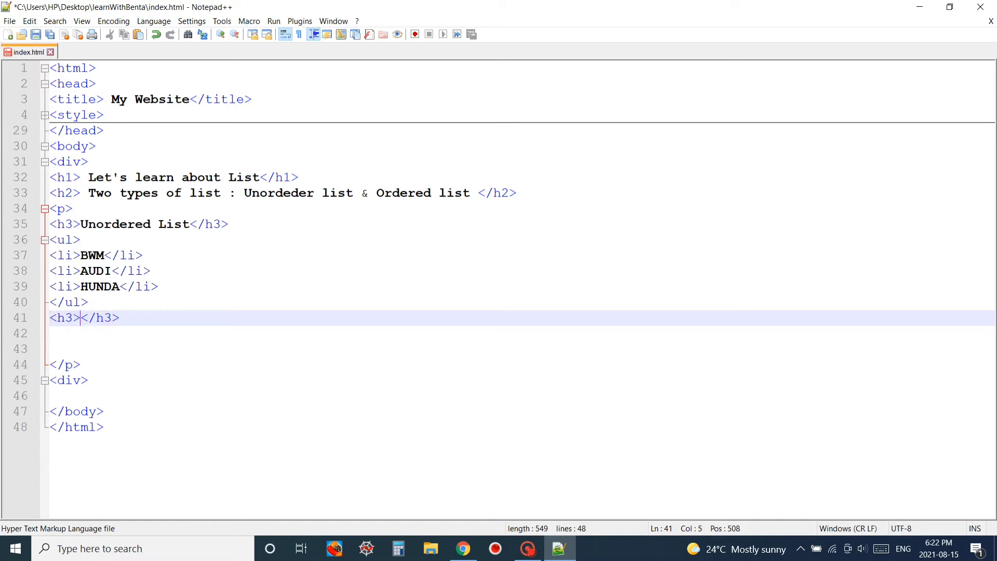
{"action": "type", "text": "Ordered Li"}
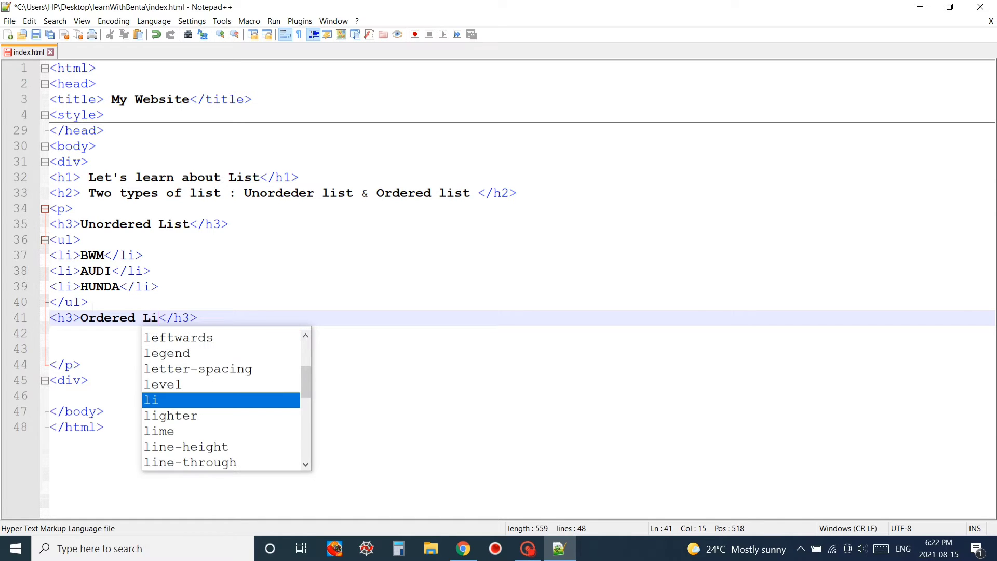
{"action": "type", "text": "st"}
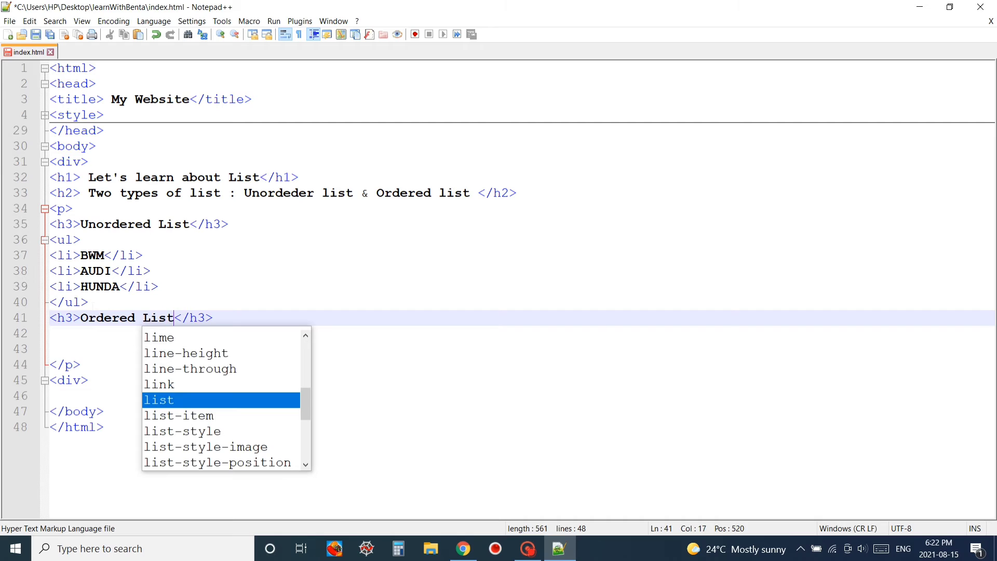
{"action": "key", "text": "Enter"}
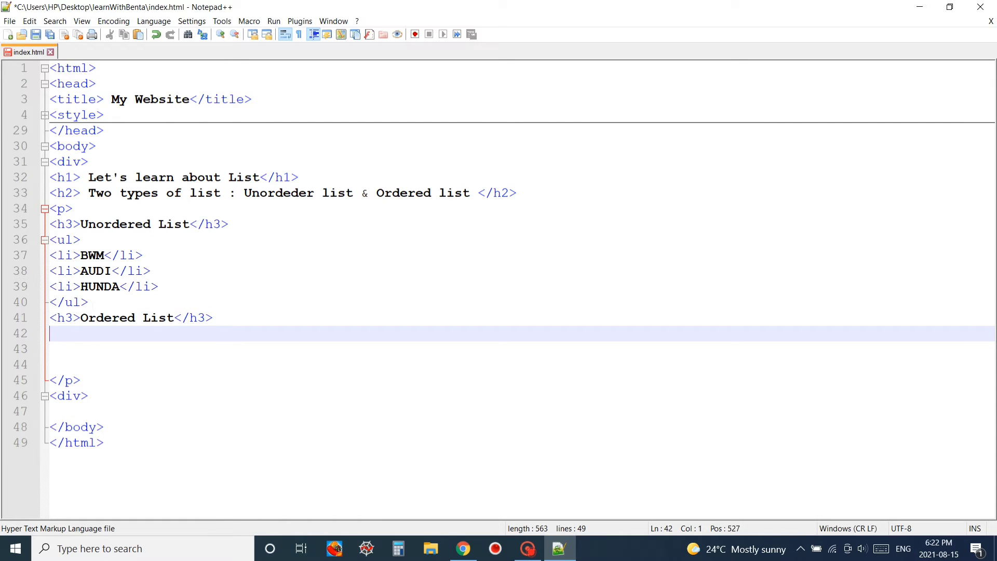
Add <ol>...</ol> under the heading containing three empty <li></li> items.
{"action": "type", "text": "<ol>"}
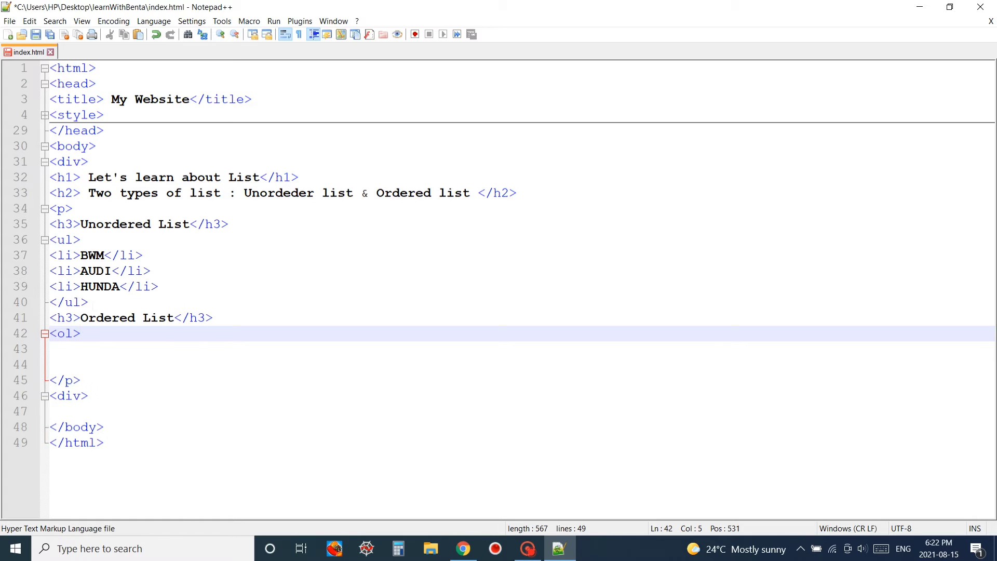
{"action": "type", "text": "</ol>"}
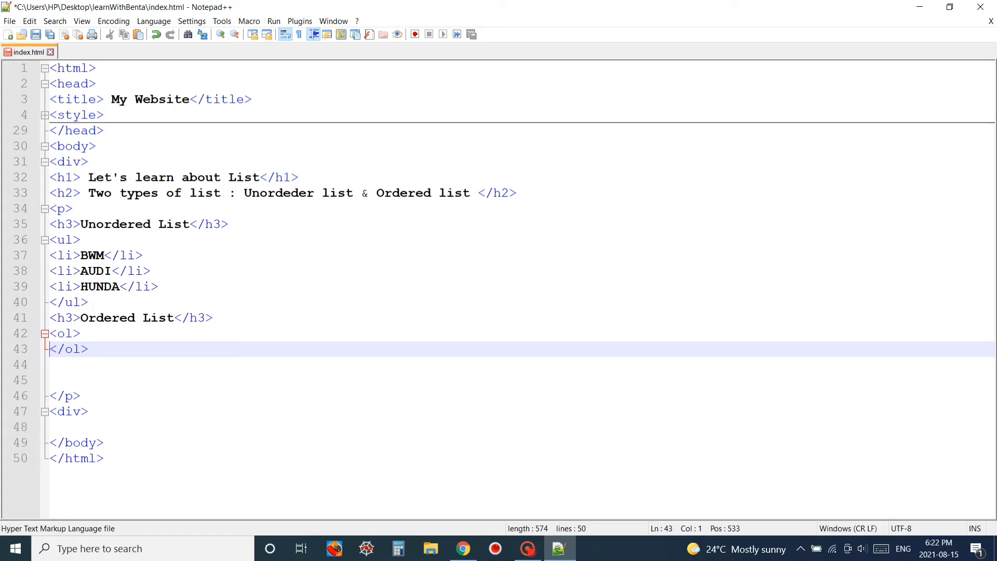
{"action": "left_click", "coordinate": [78, 332]}
{"action": "type", "text": "<>"}
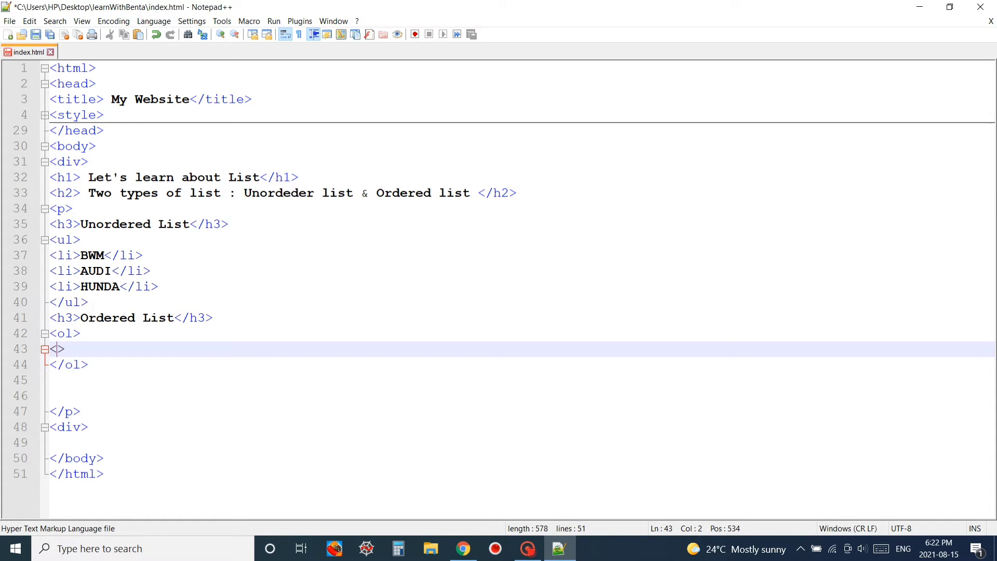
{"action": "type", "text": "li"}
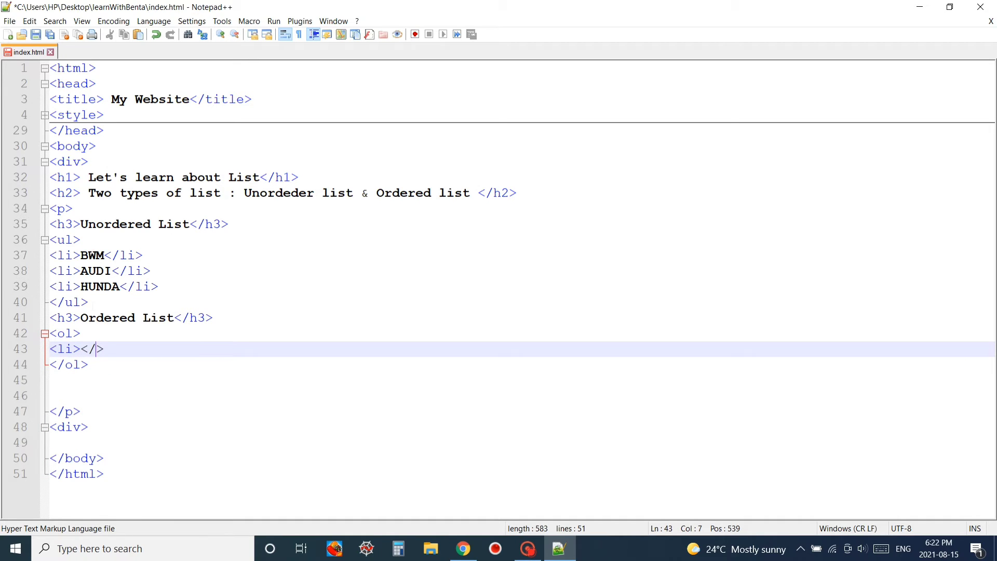
{"action": "type", "text": "li"}
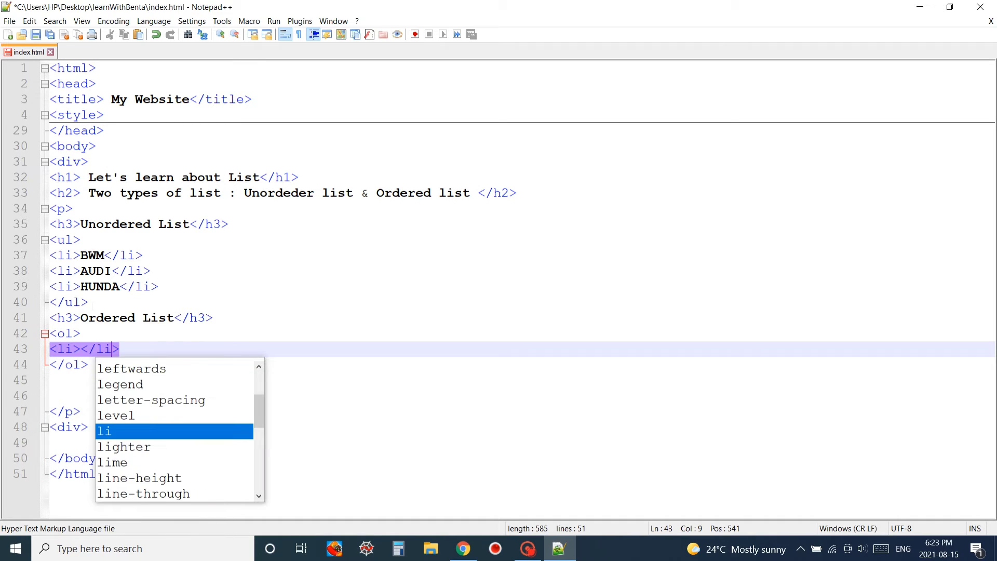
{"action": "key", "text": "Escape"}
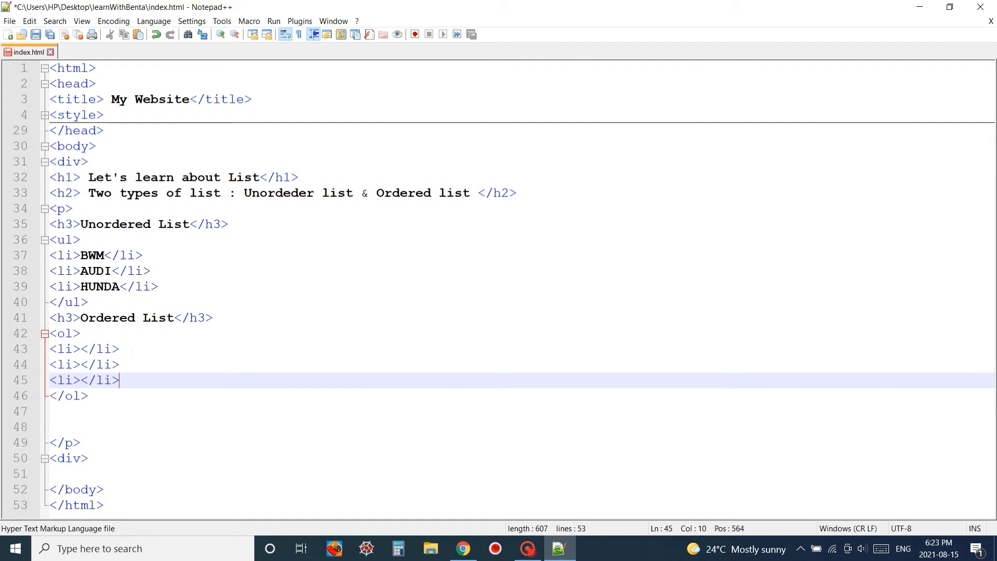
{"action": "left_click", "coordinate": [74, 349]}
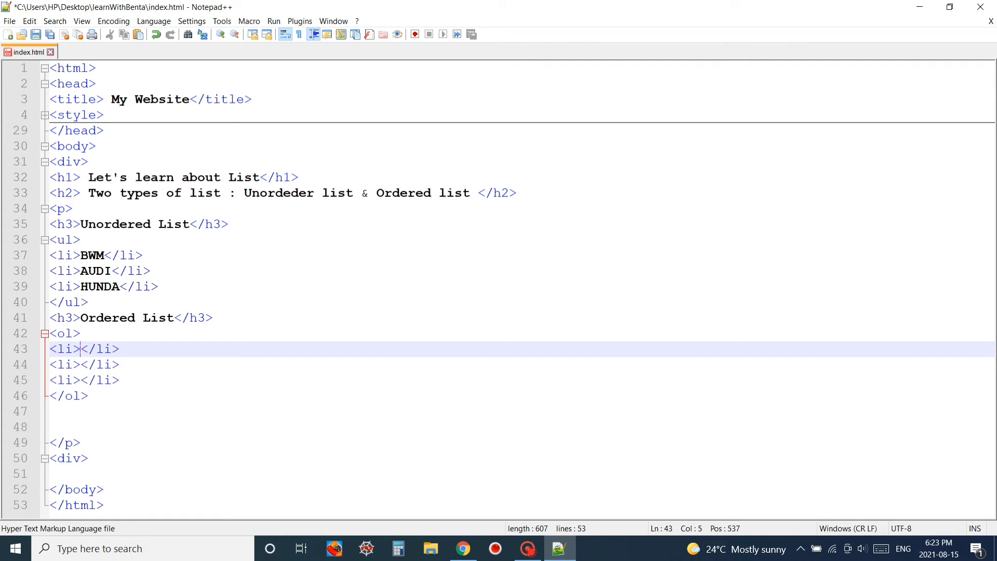
Fill the three list items with Apple, Orange and Lemon, correcting typos.
{"action": "type", "text": "A"}
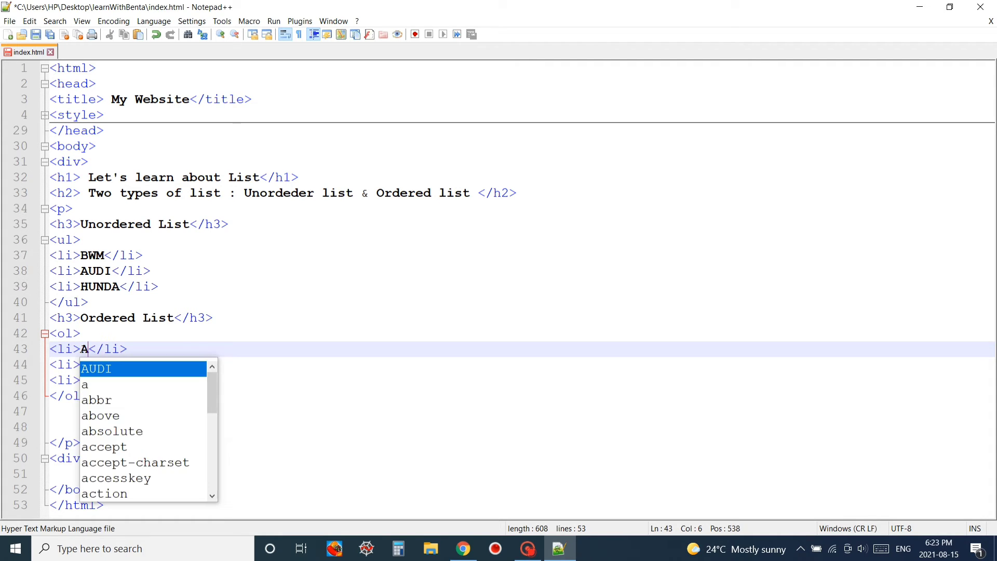
{"action": "type", "text": "pple"}
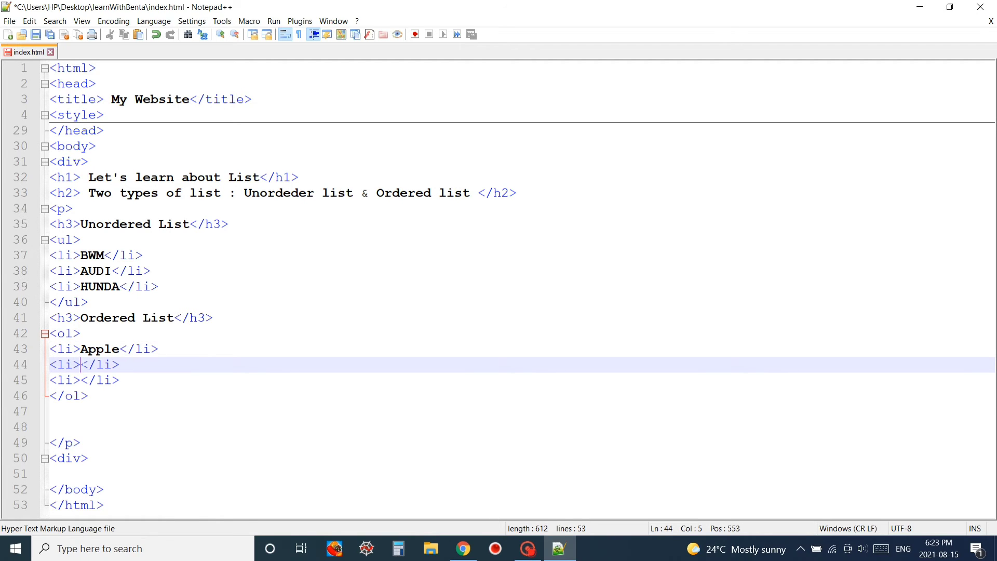
{"action": "type", "text": "Orage"}
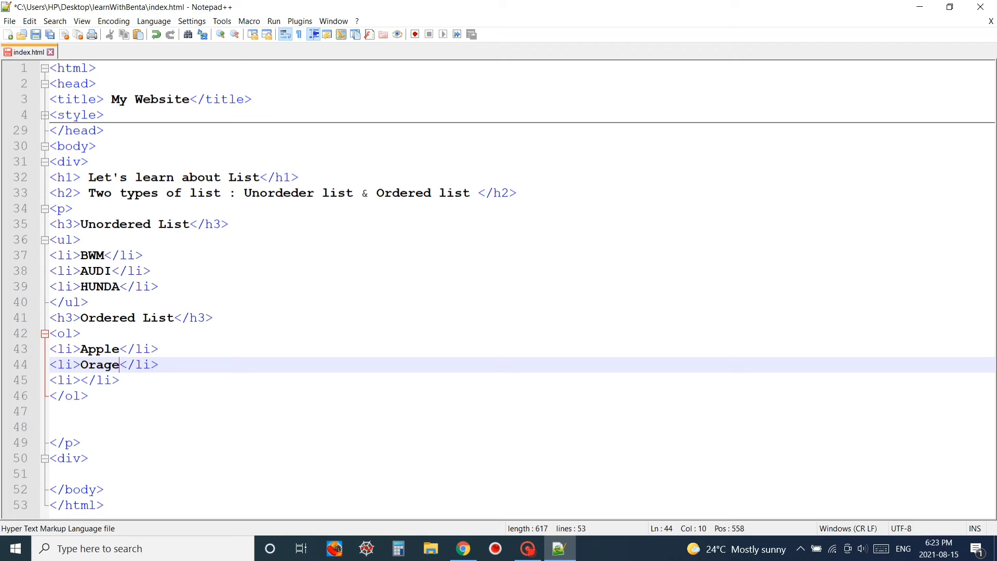
{"action": "key", "text": "Backspace"}
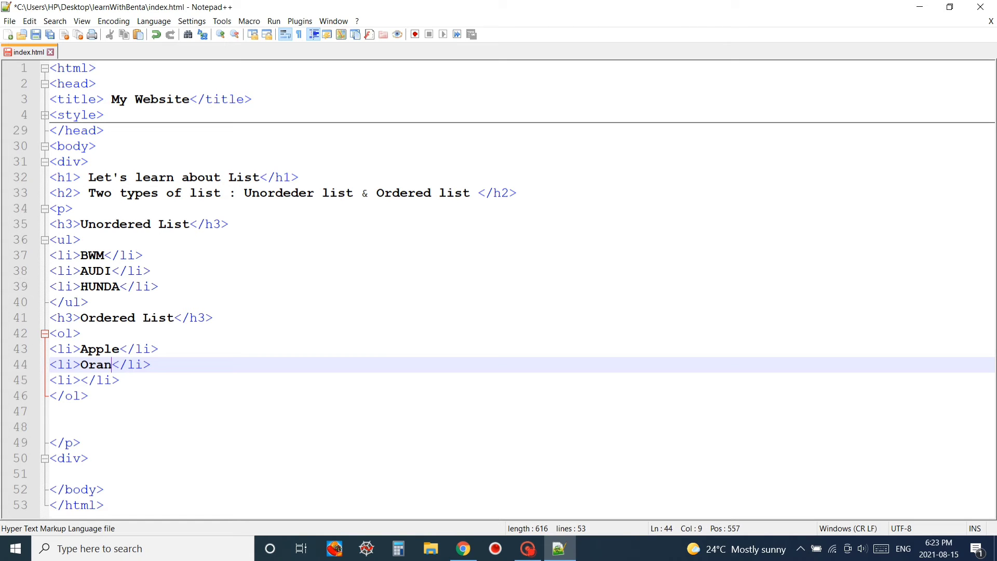
{"action": "type", "text": "ge"}
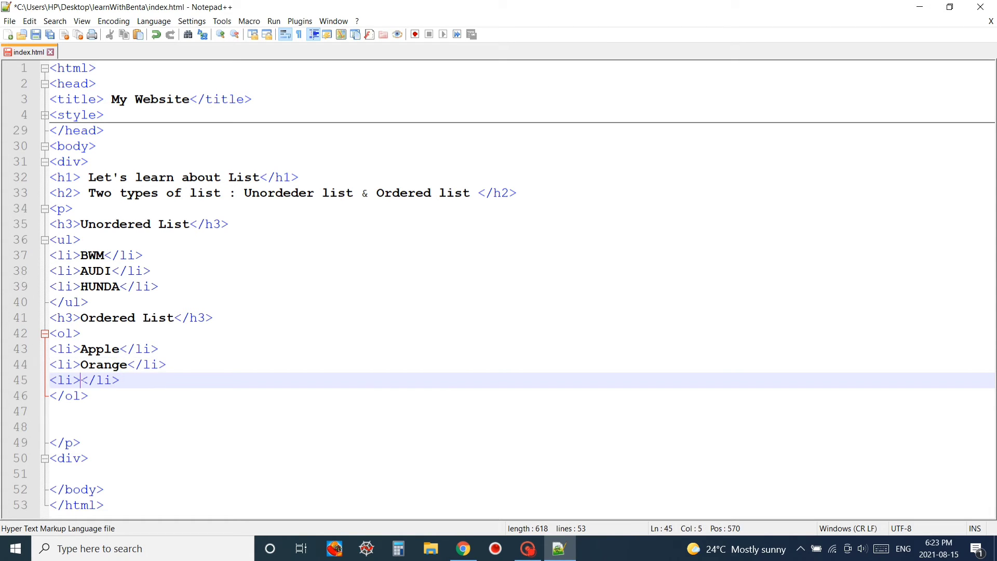
{"action": "type", "text": "LEmon"}
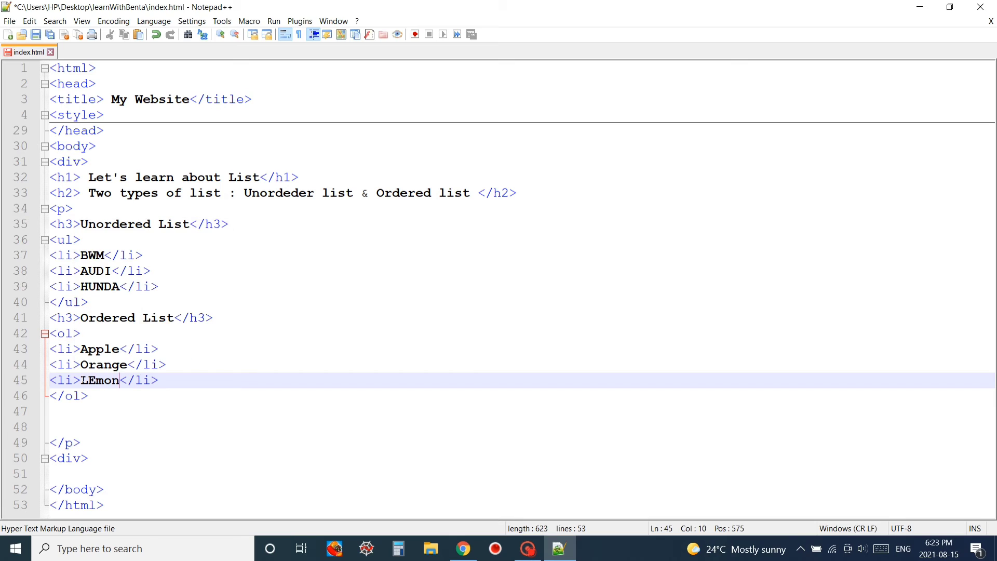
{"action": "key", "text": "Backspace"}
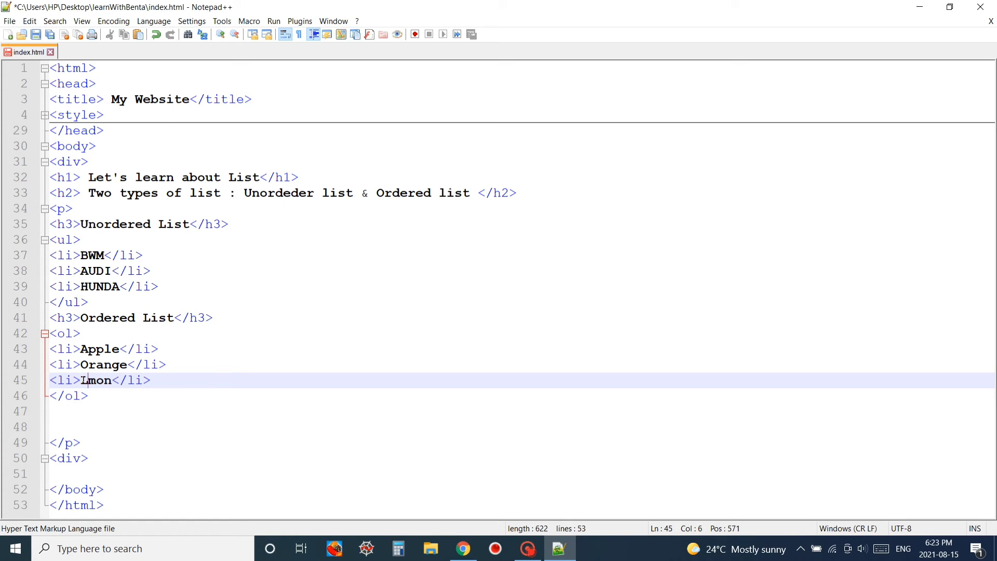
{"action": "type", "text": "e"}
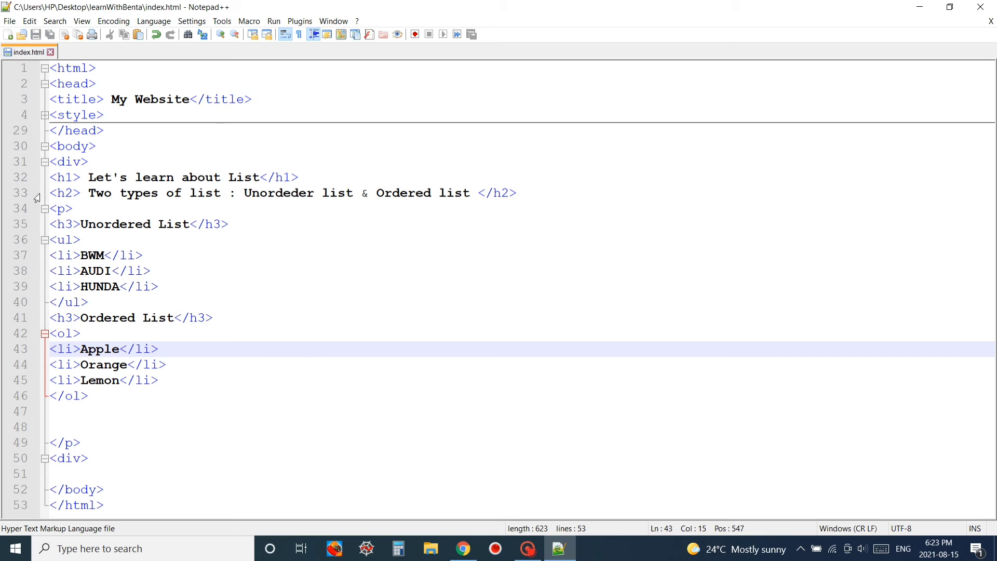
{"action": "left_click", "coordinate": [8, 22]}
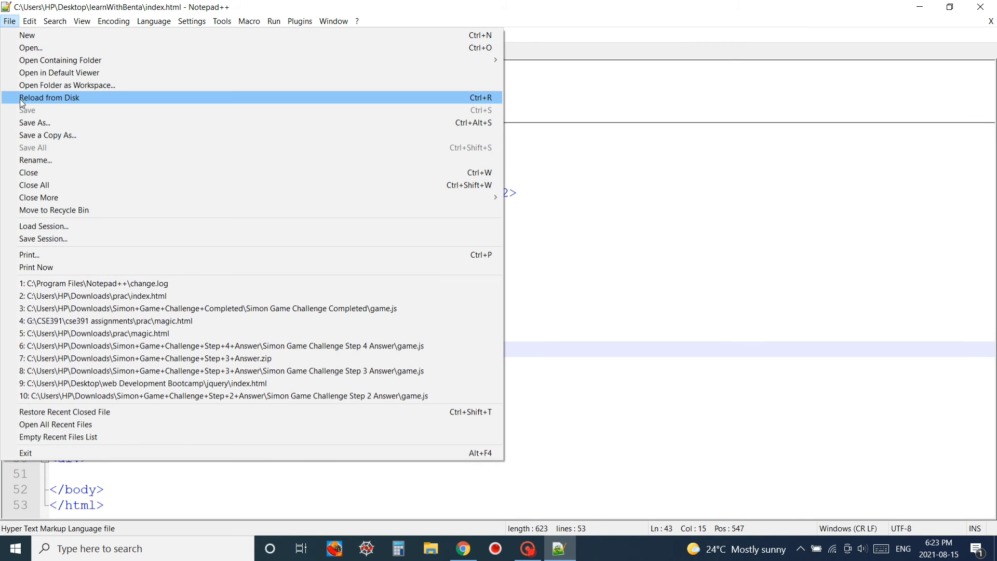
{"action": "mouse_move", "coordinate": [621, 224]}
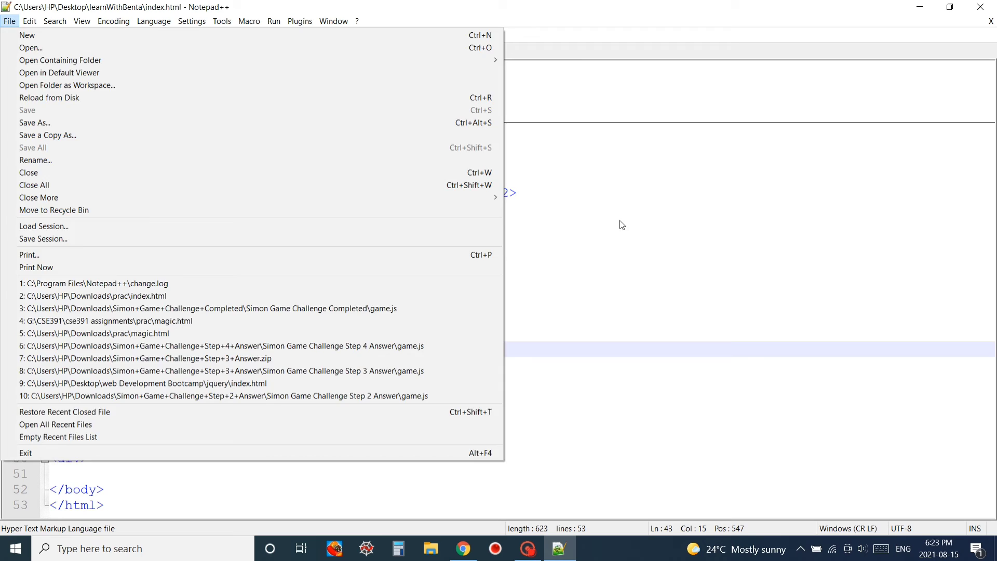
{"action": "key", "text": "Escape"}
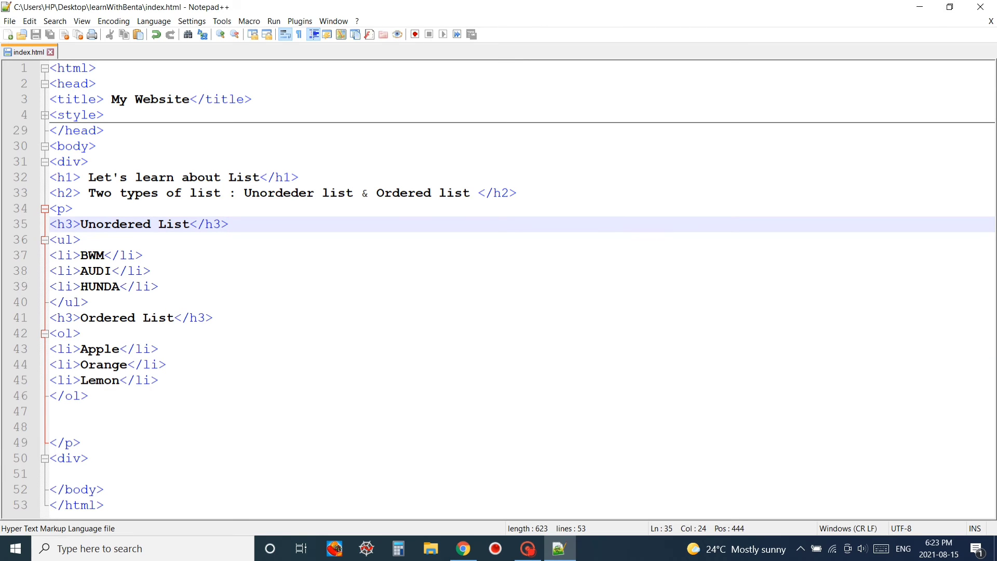
{"action": "left_click", "coordinate": [463, 548]}
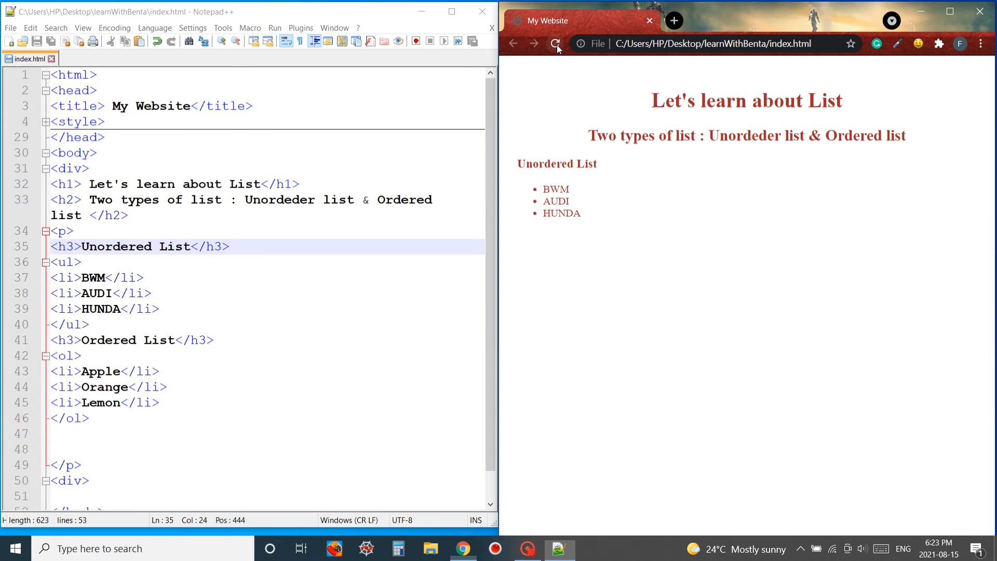
Reload the page in Chrome to render the numbered Apple, Orange, Lemon list.
{"action": "left_click", "coordinate": [555, 44]}
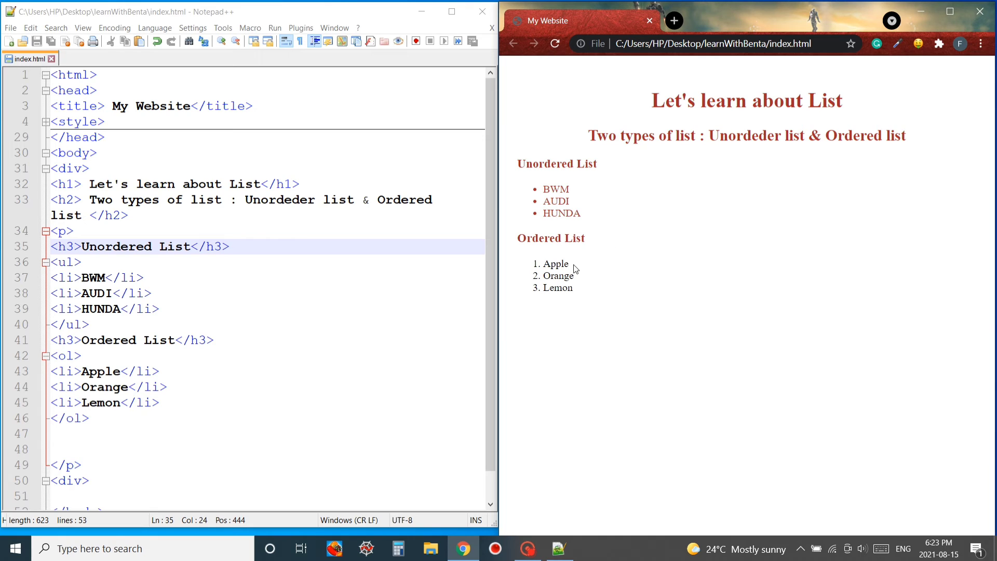